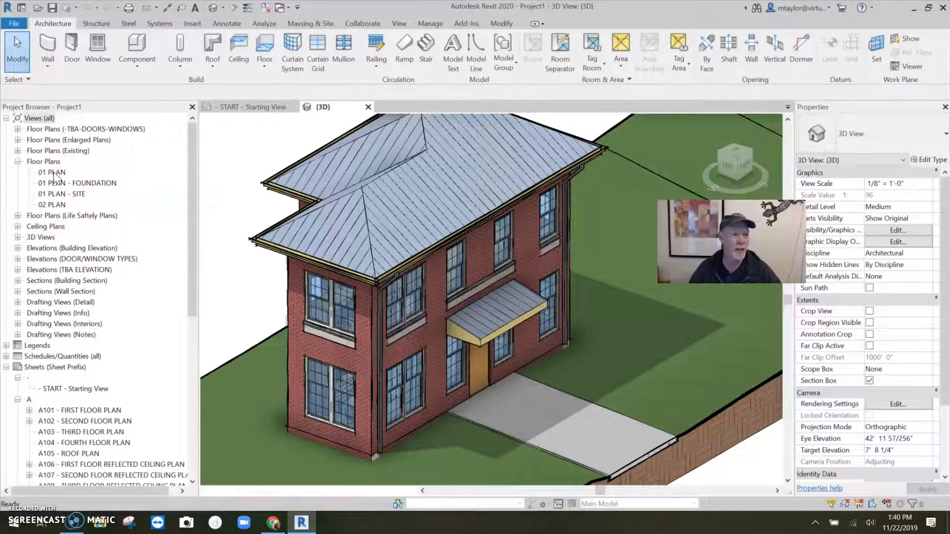
Open the 01 PLAN floor plan view from the Project Browser
double_click(50, 172)
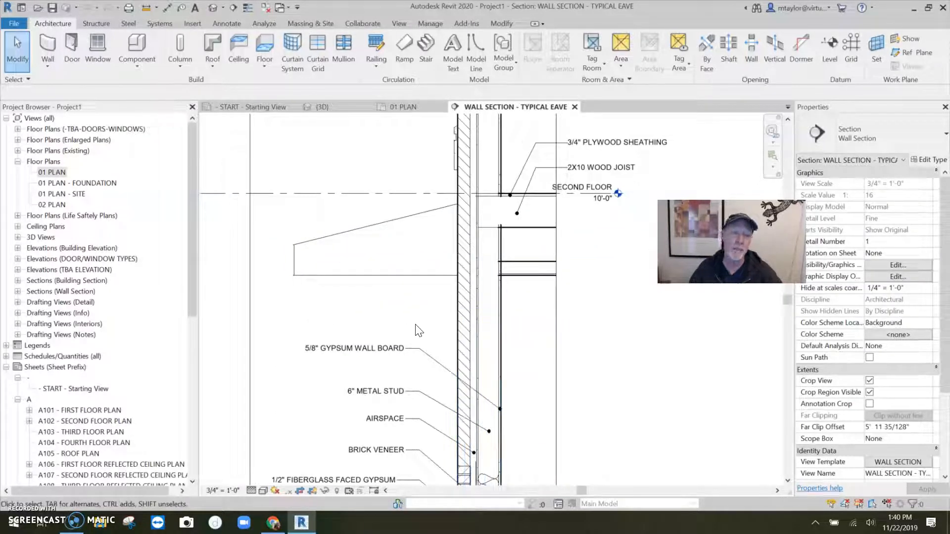
scroll("down", 3)
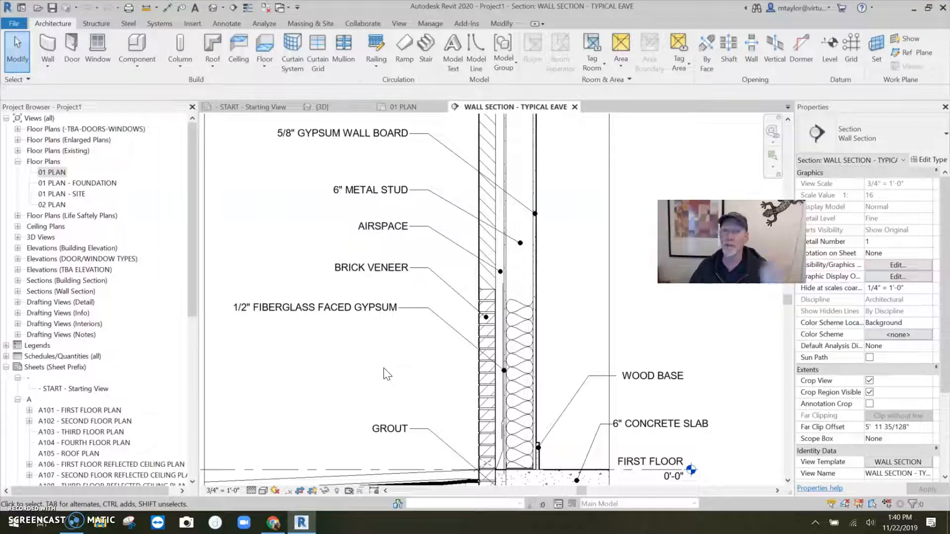
mouse_move(352, 362)
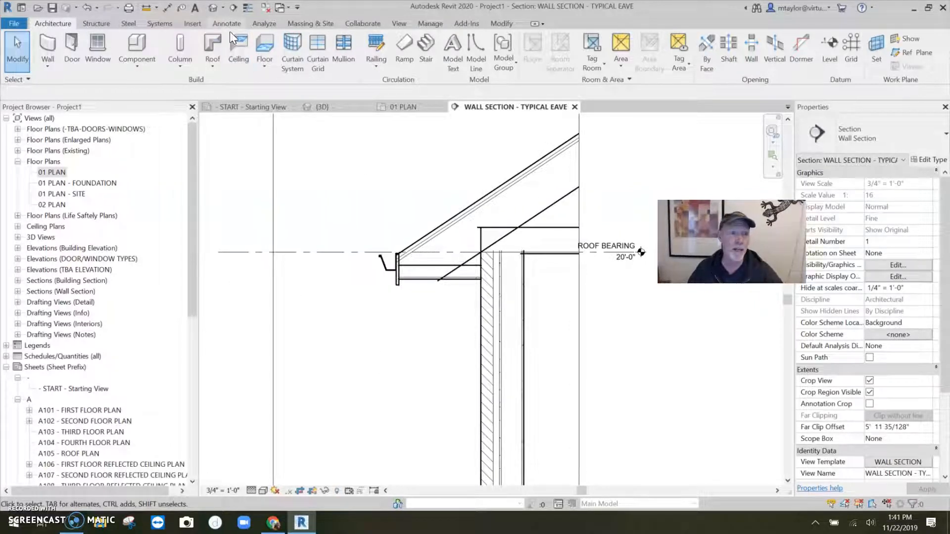
Start the Material Tag tool and tag the standing seam metal roofing at the roof edge
left_click(226, 24)
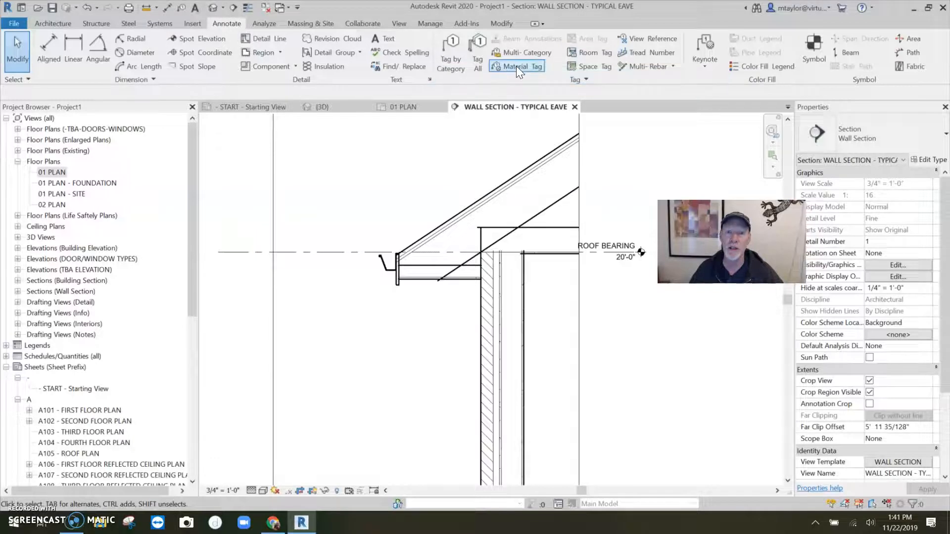
left_click(519, 66)
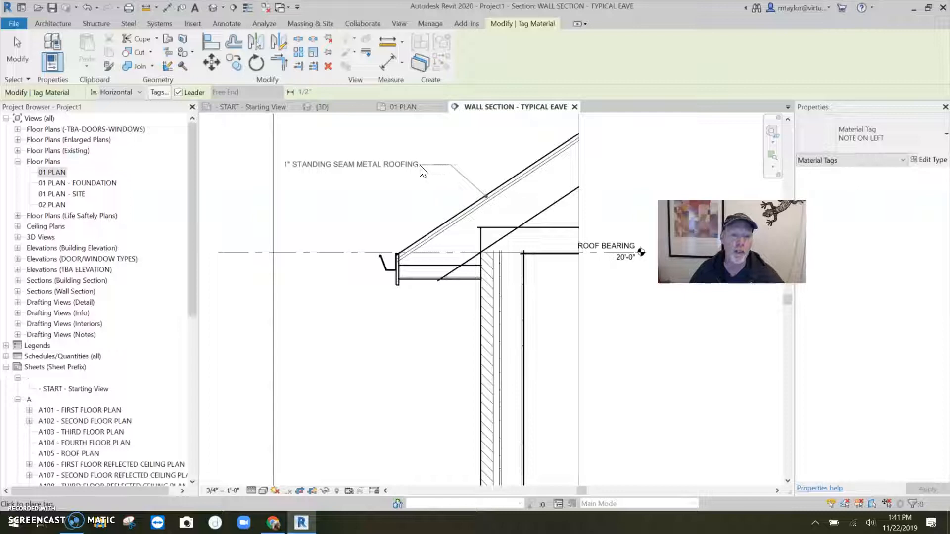
left_click(473, 216)
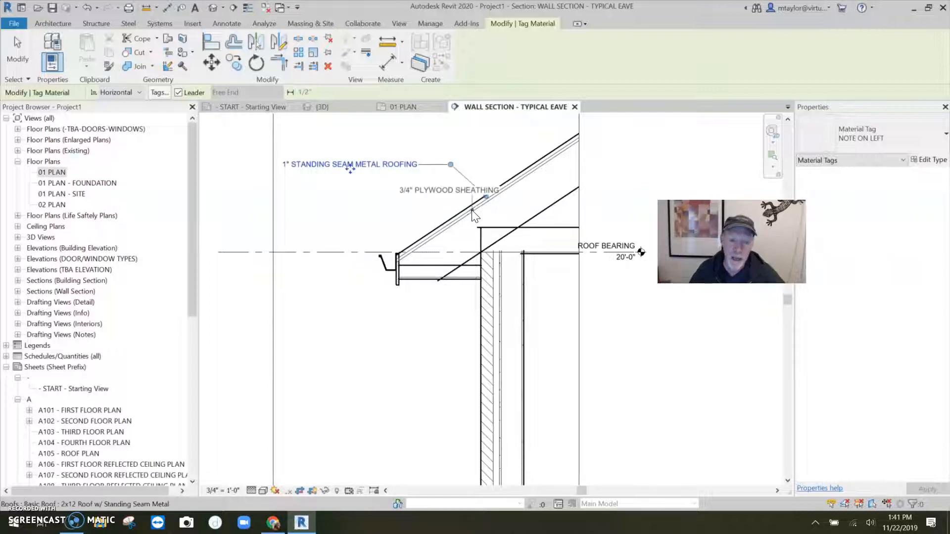
mouse_move(406, 192)
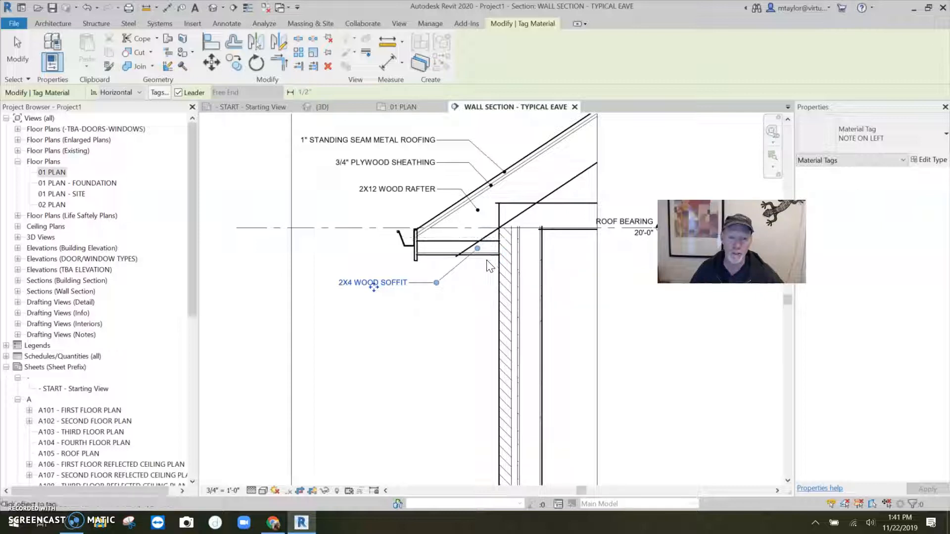
mouse_move(483, 270)
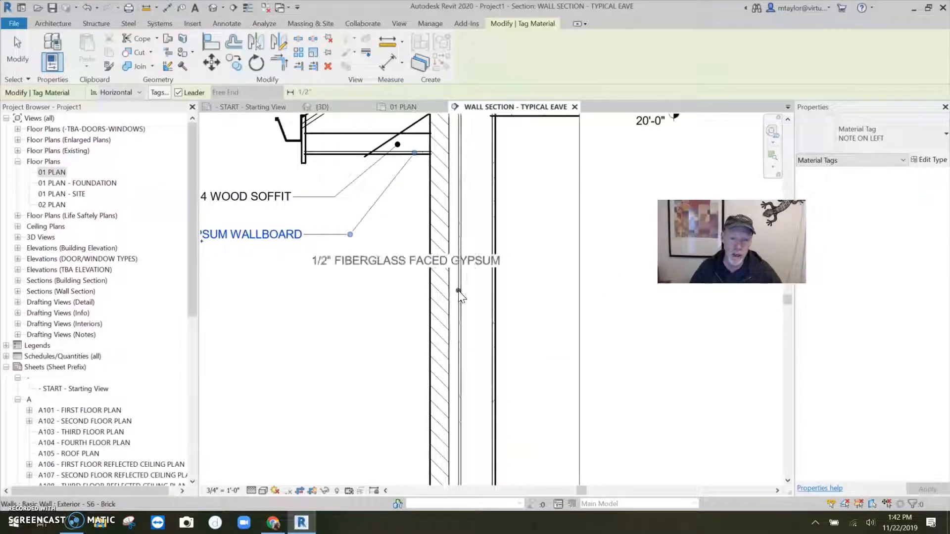
mouse_move(459, 299)
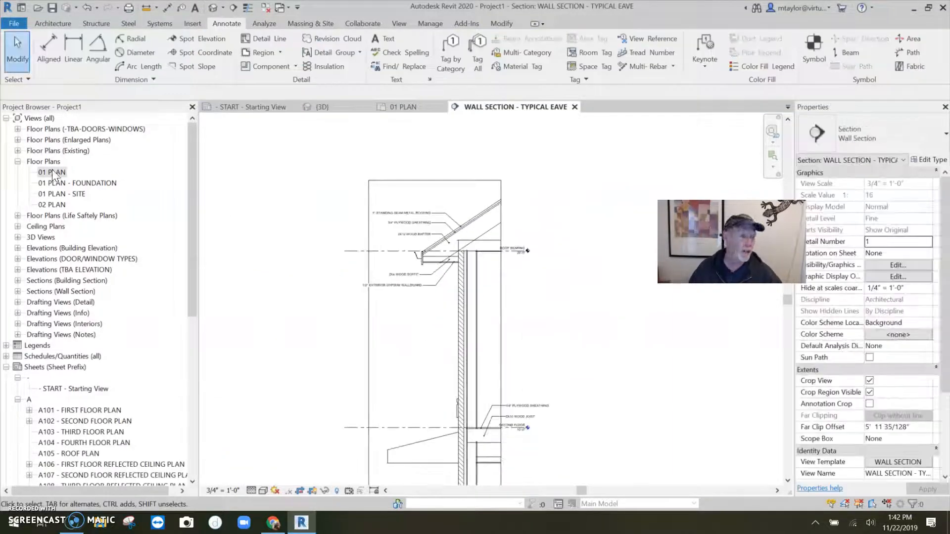
From 01 PLAN, open the Section 1 view via its section head
double_click(51, 172)
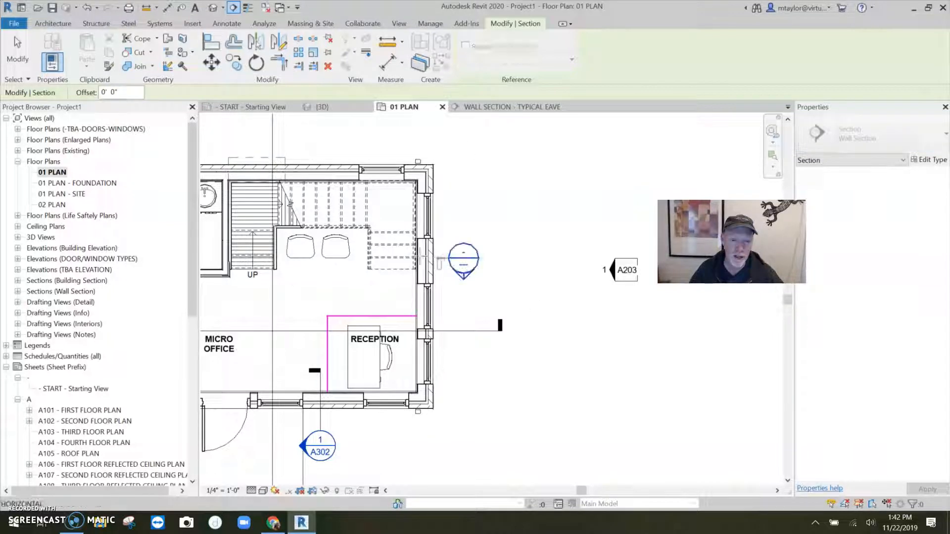
left_click(464, 260)
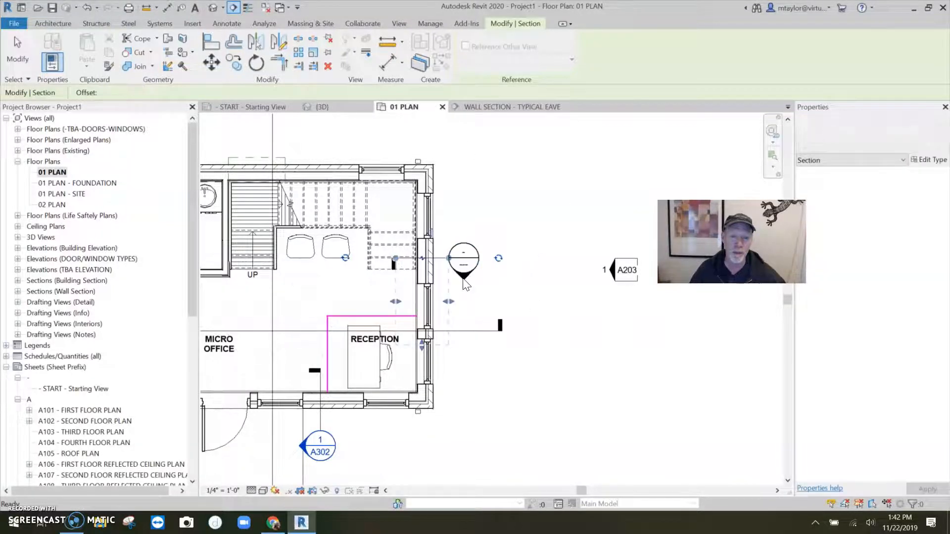
left_click(226, 24)
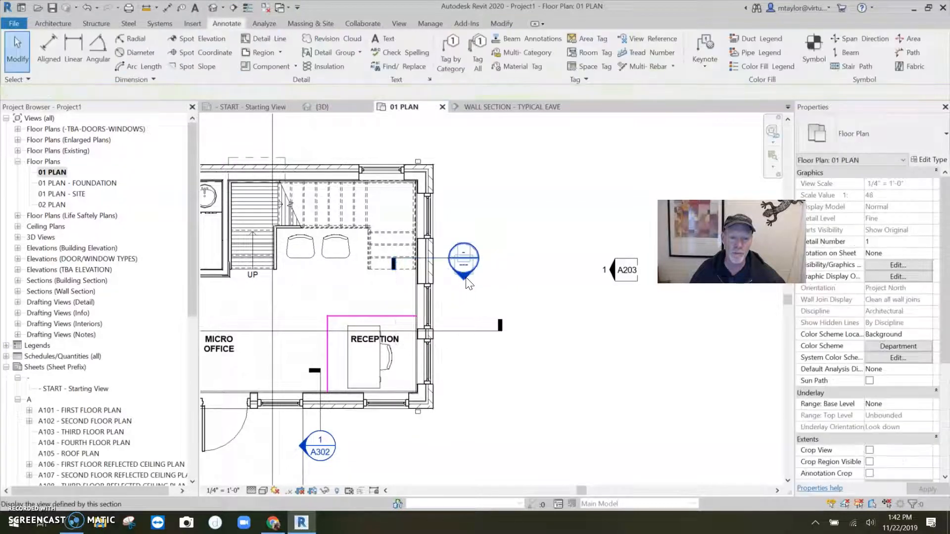
double_click(463, 261)
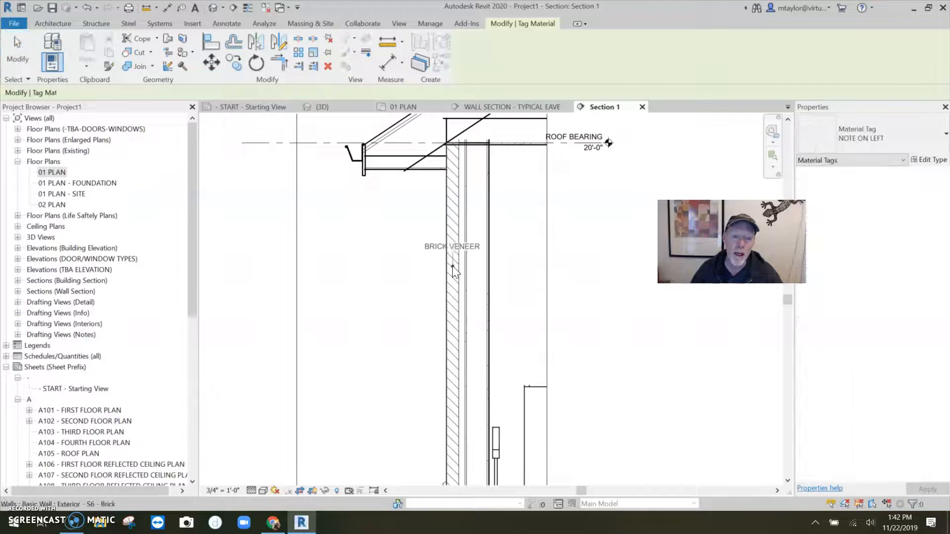
End material tagging and switch to the Manage tools
left_click(428, 174)
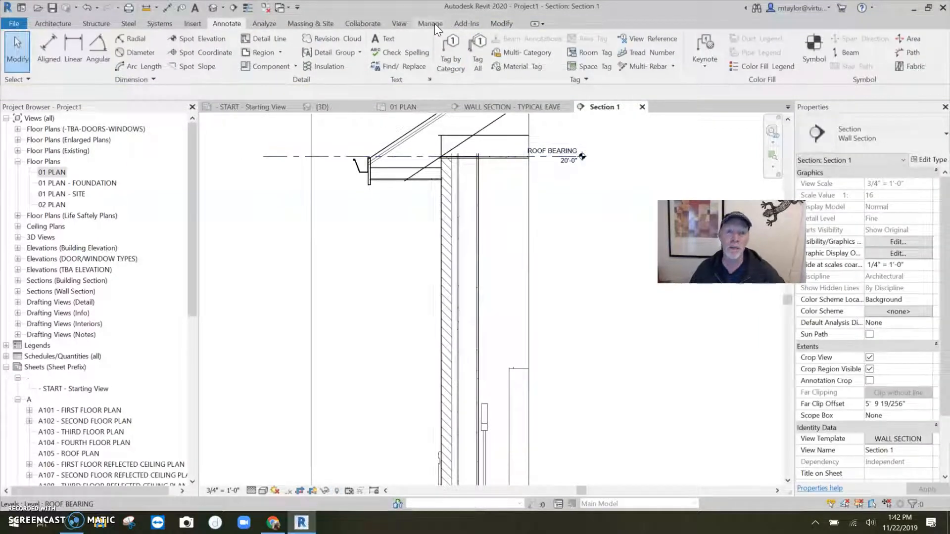
left_click(429, 23)
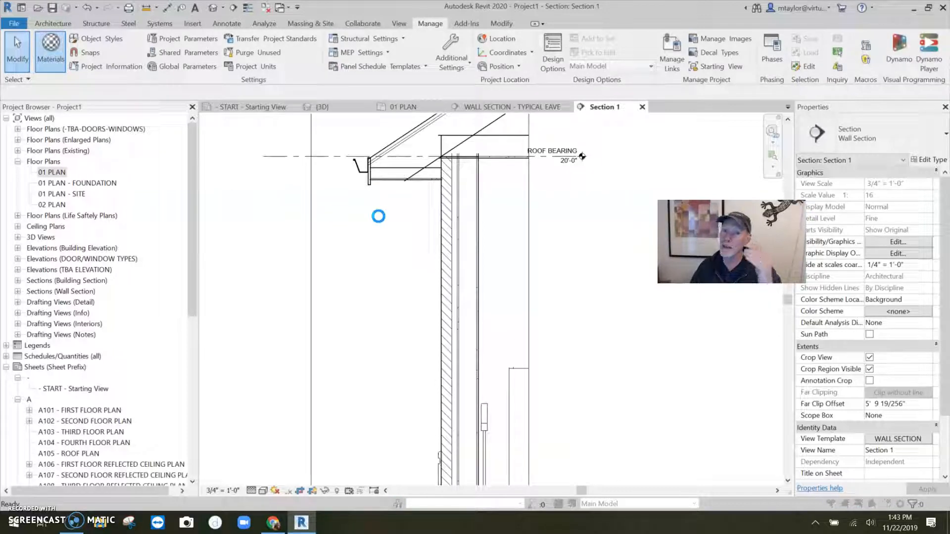
Open the Material Browser and filter it by 'GYP' to list gypsum materials
left_click(50, 49)
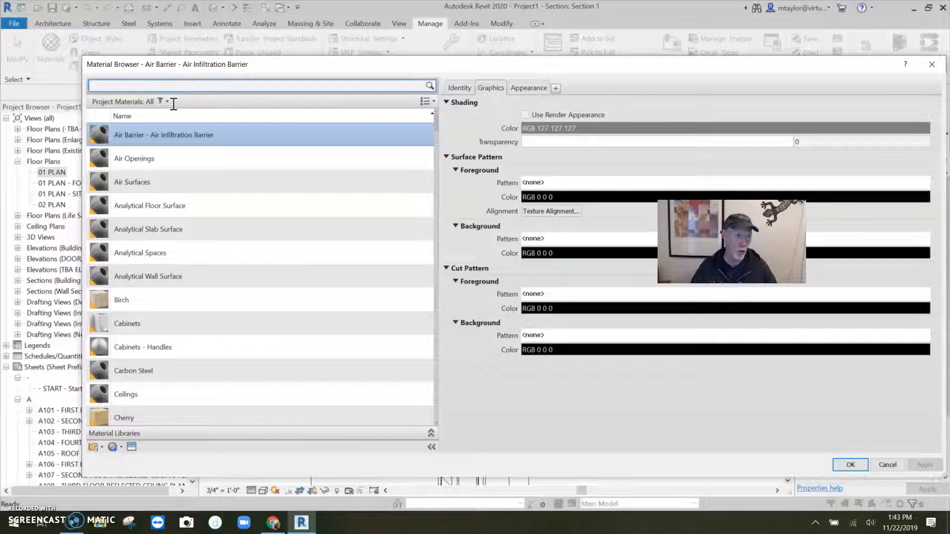
type("GYP")
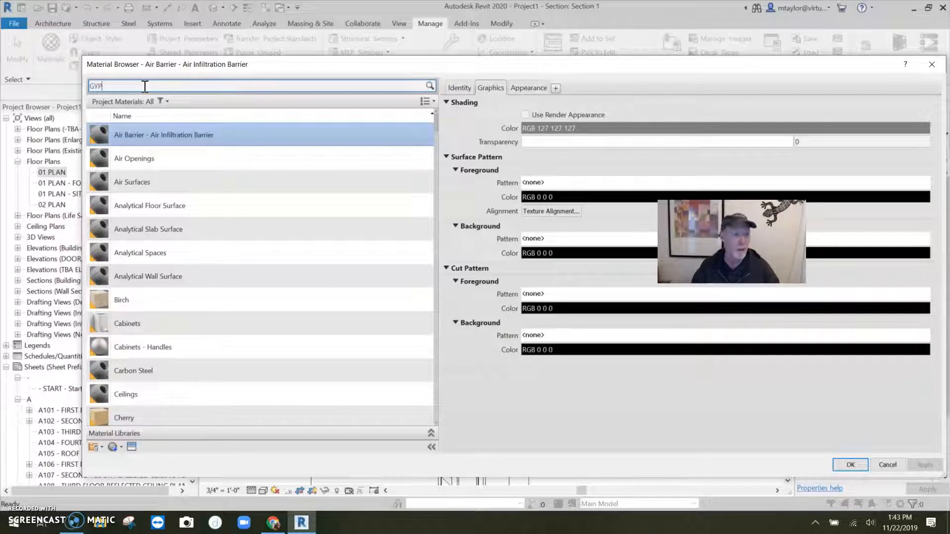
type("GYP")
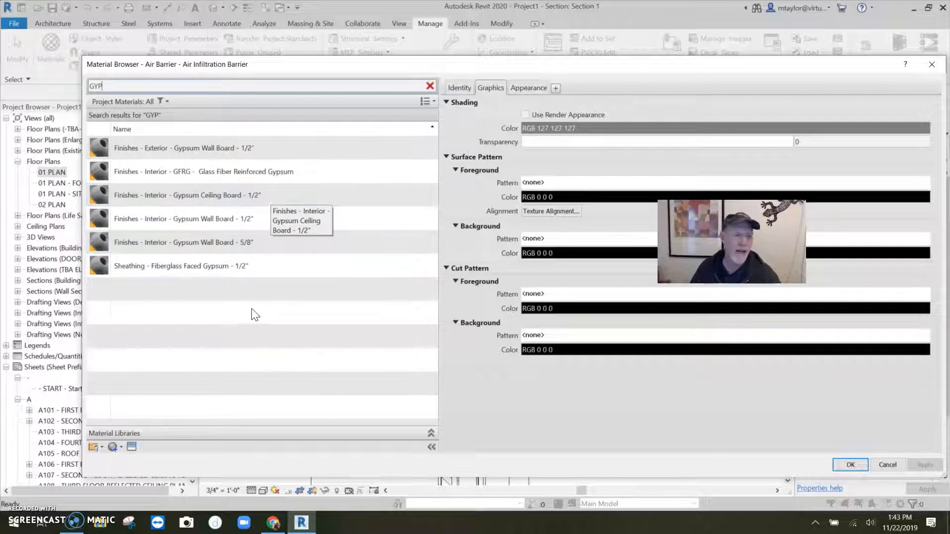
mouse_move(214, 309)
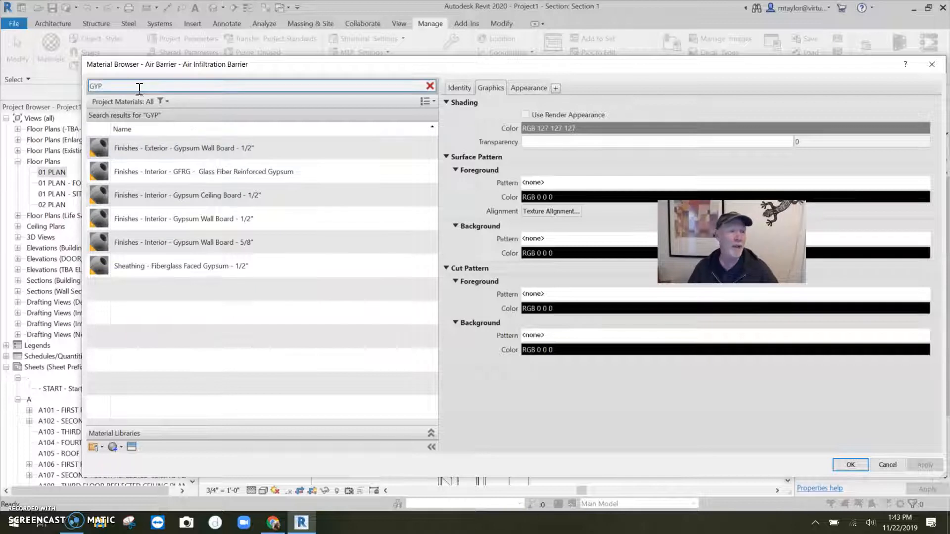
Filter the Material Browser by 'WOOD' and select Wood - Sheathing - Plywood 1/2"
type("WOOD")
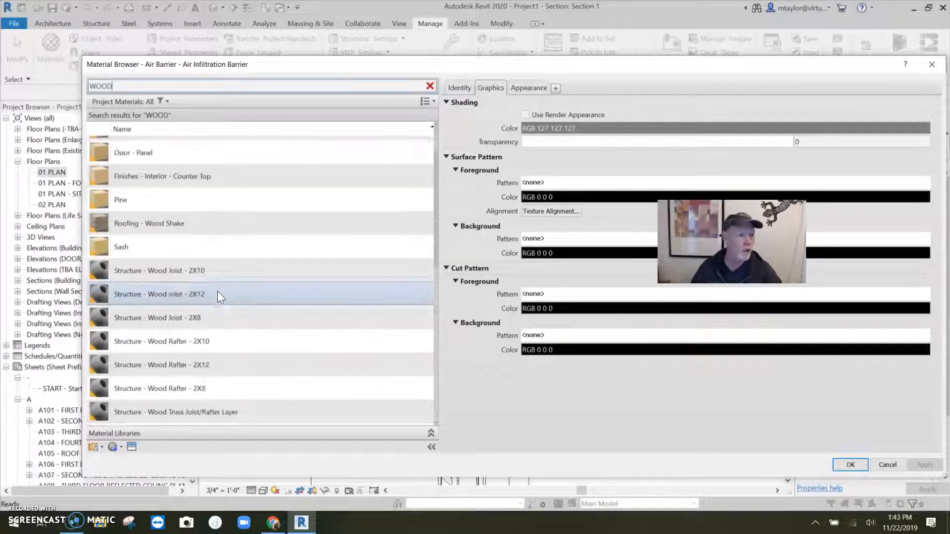
scroll("down", 3)
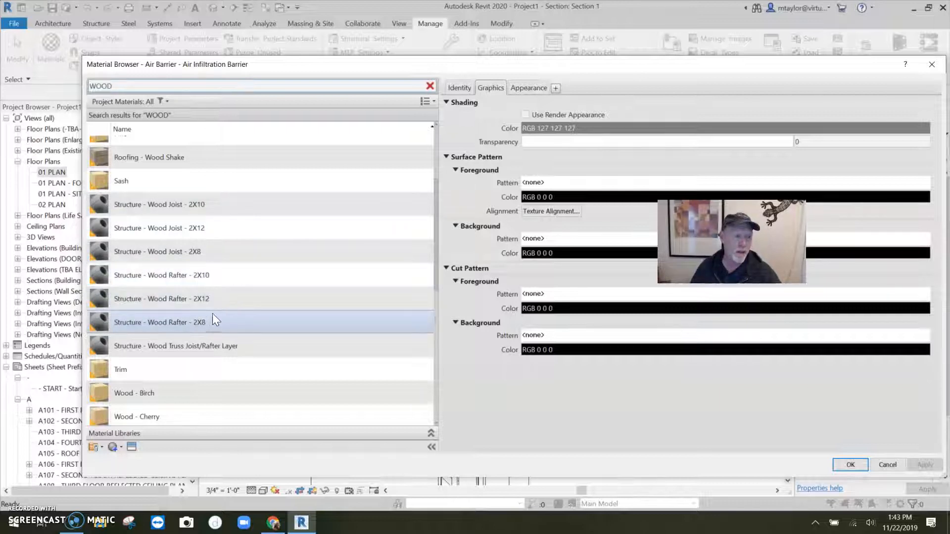
scroll("down", 3)
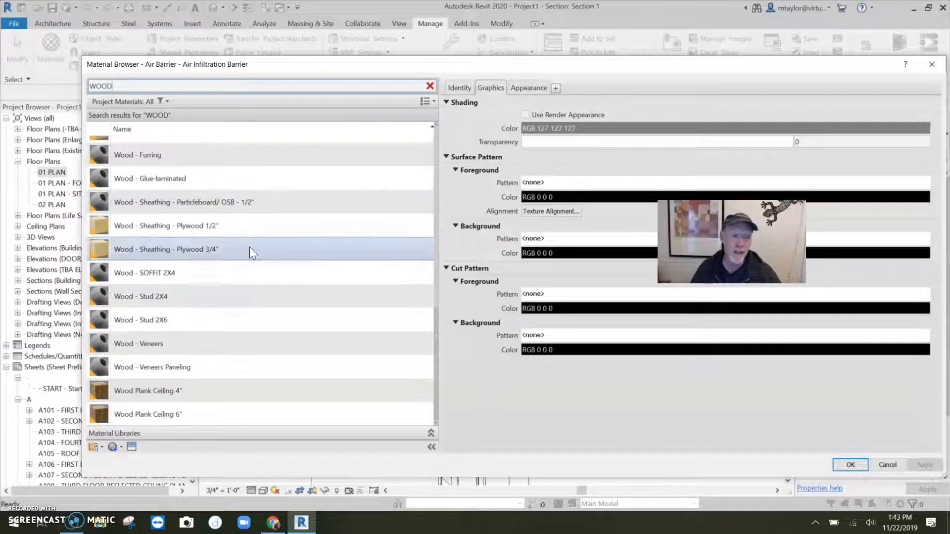
mouse_move(240, 264)
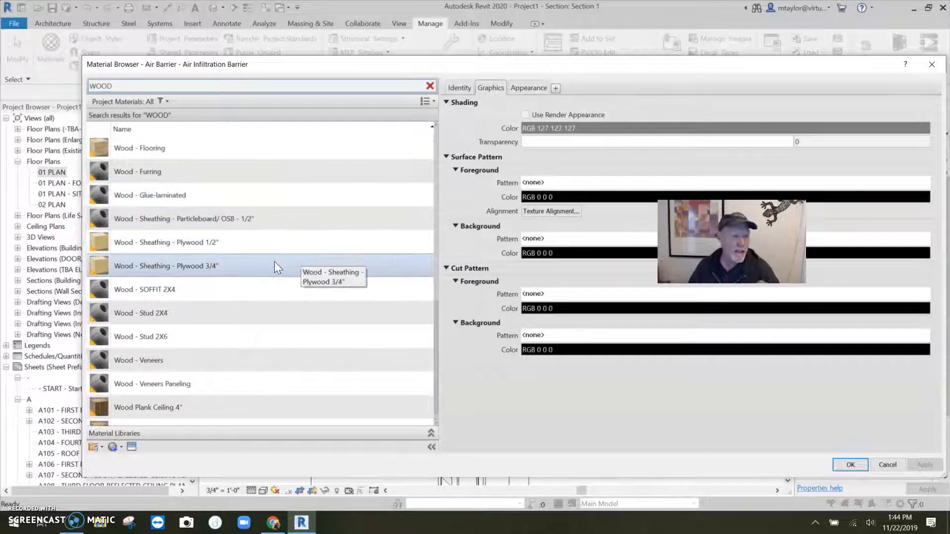
mouse_move(255, 248)
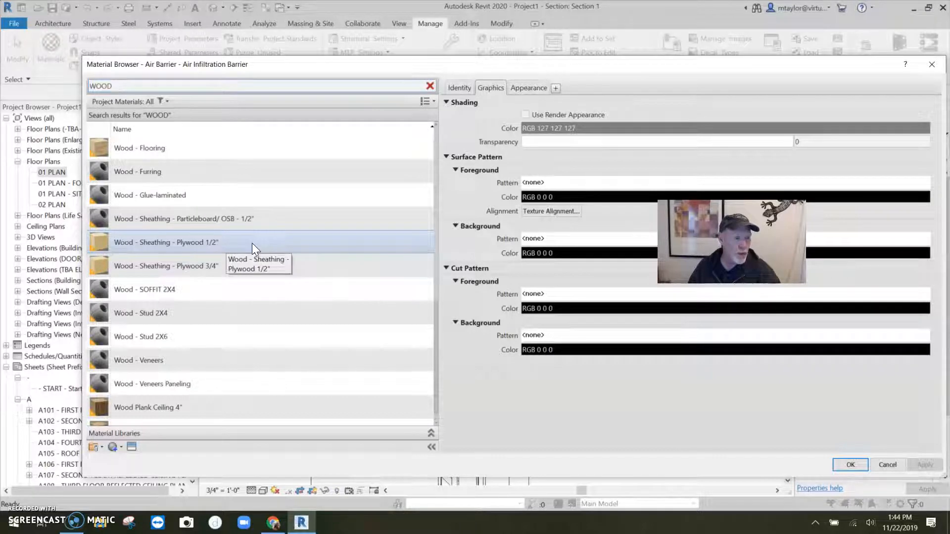
left_click(166, 242)
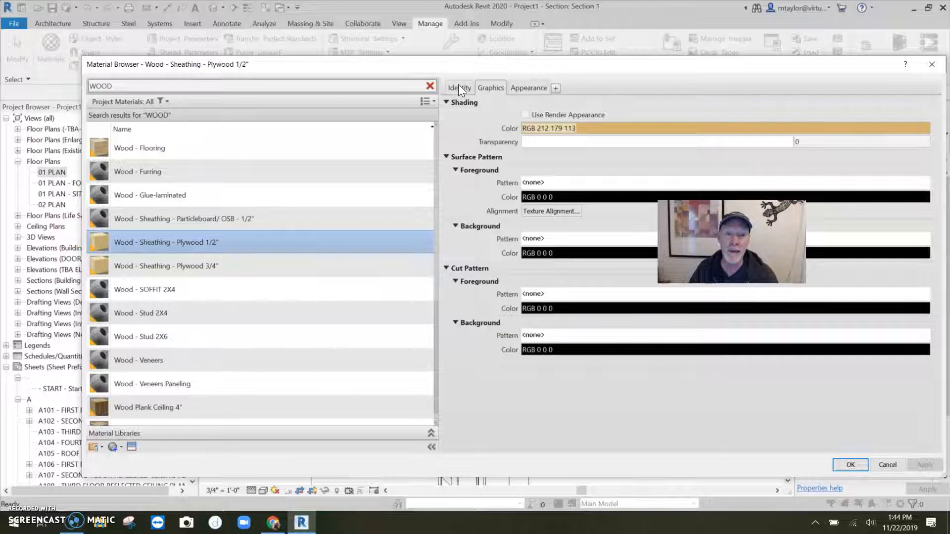
Check the Identity descriptions of the 1/2" and 3/4" plywood sheathing materials
left_click(459, 87)
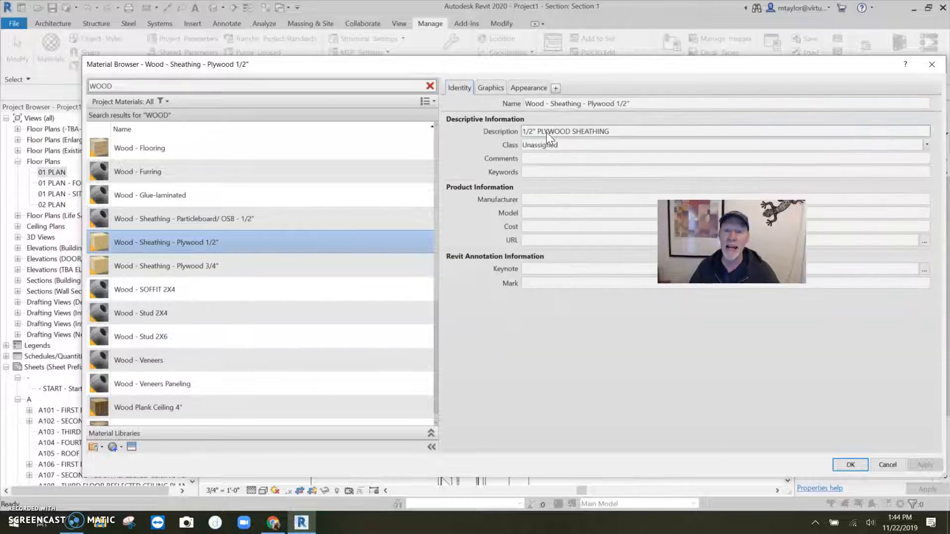
mouse_move(560, 138)
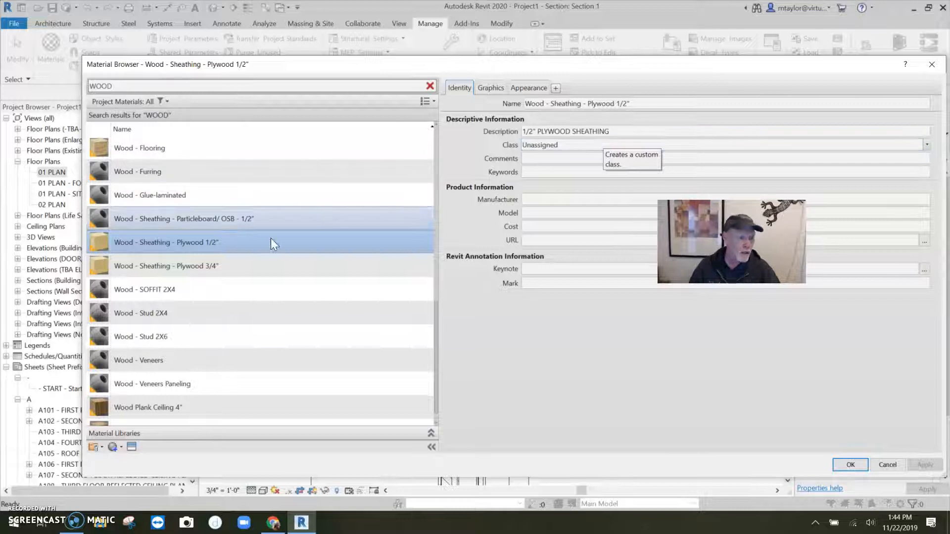
left_click(165, 266)
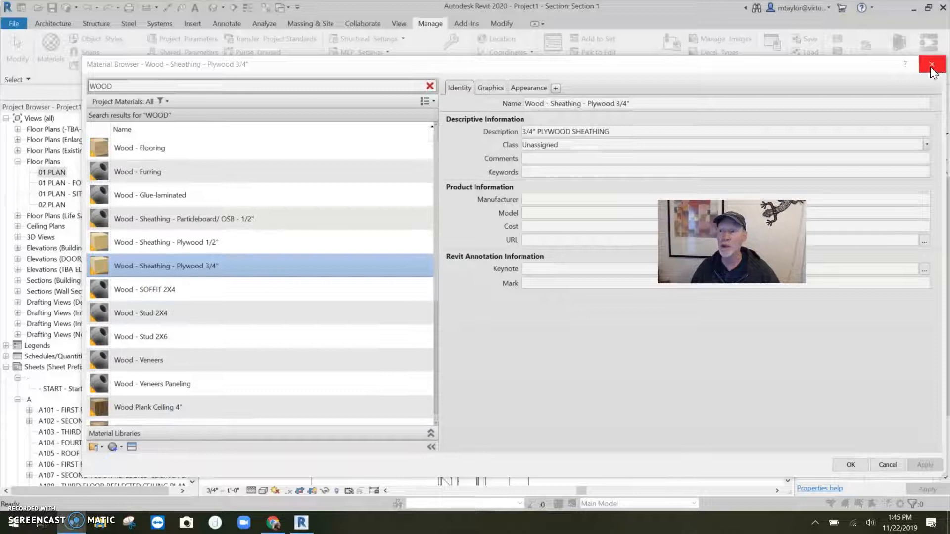
Close the Material Browser and open the Exterior - S6 - Brick wall's Edit Assembly structure
left_click(930, 64)
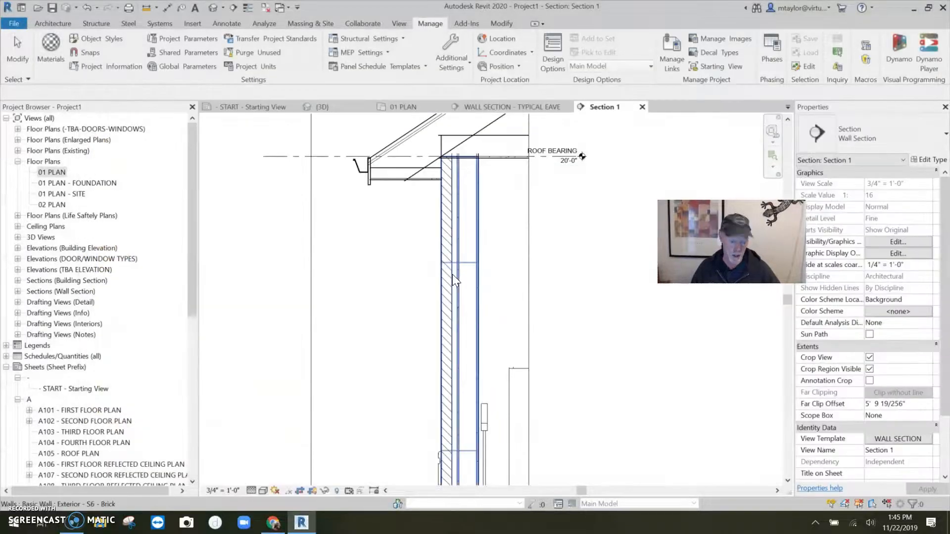
left_click(455, 281)
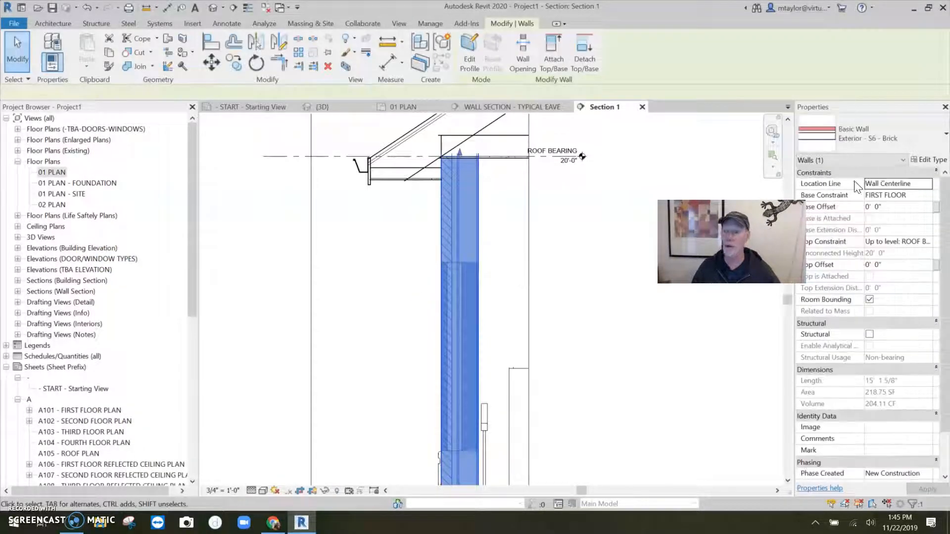
left_click(930, 160)
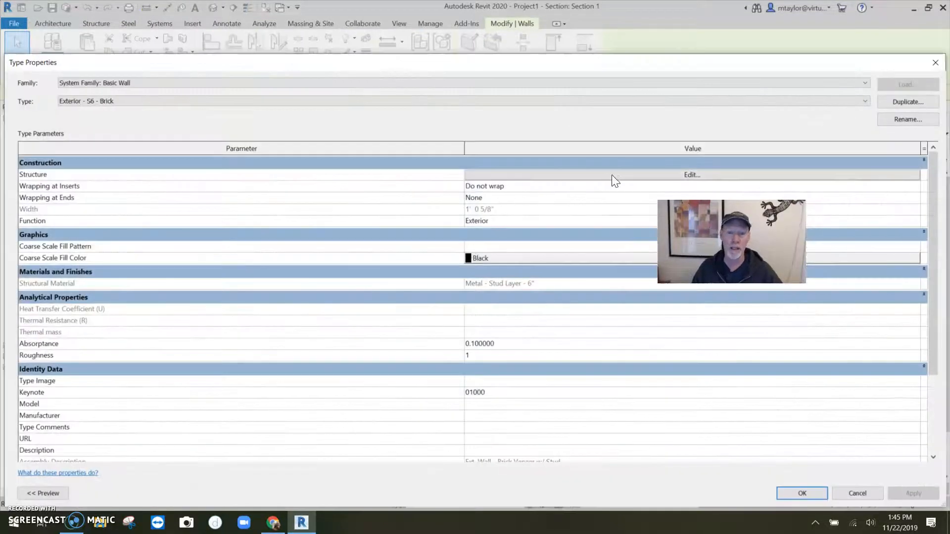
left_click(693, 174)
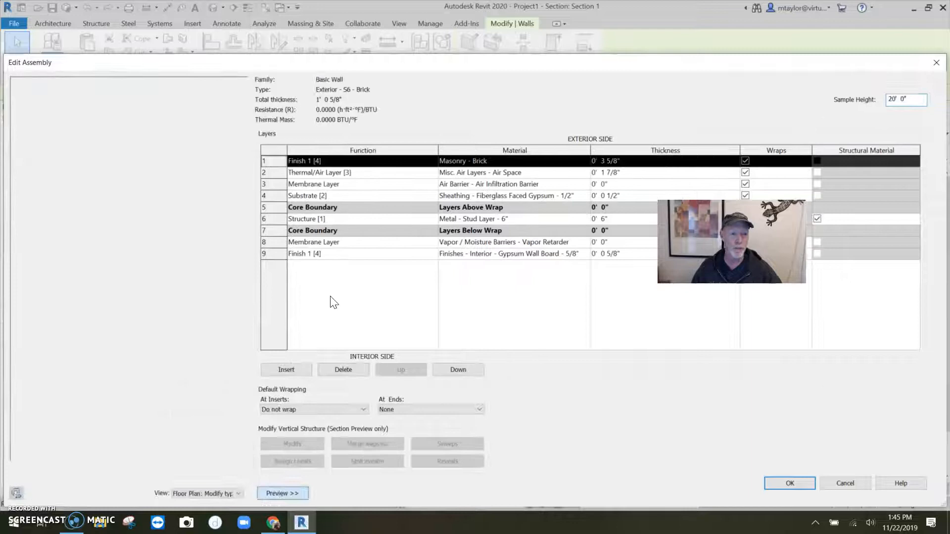
Preview the brick wall assembly, inspect the gypsum sheathing and metal stud layers, then close it
left_click(282, 493)
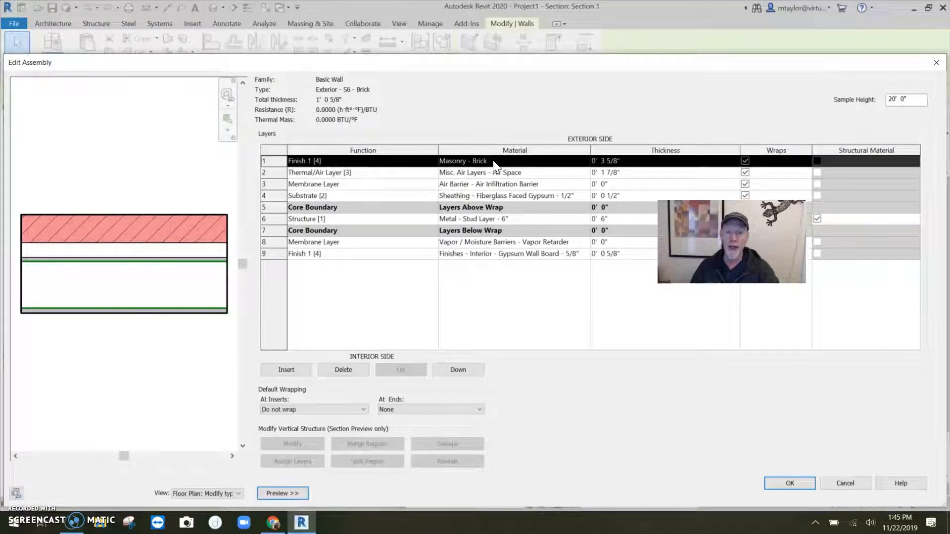
mouse_move(615, 166)
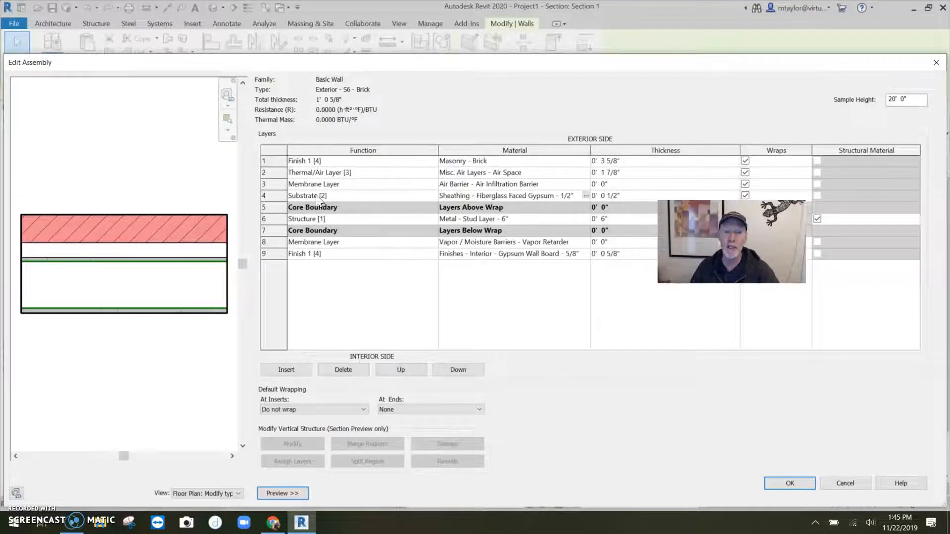
left_click(319, 195)
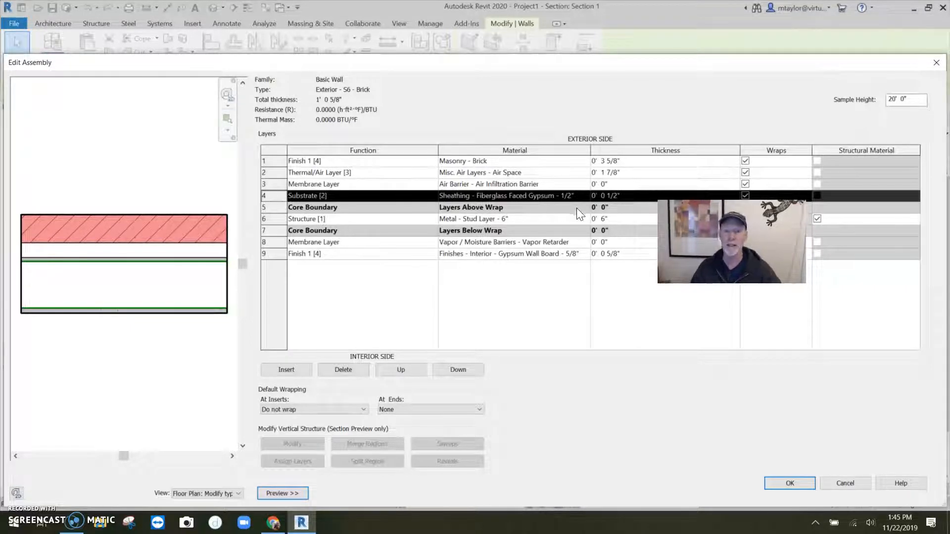
mouse_move(397, 269)
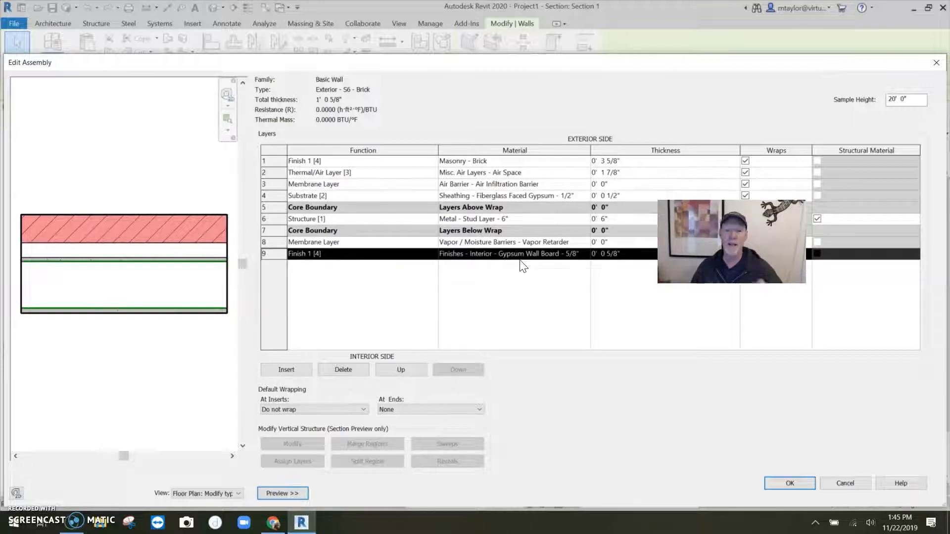
mouse_move(570, 266)
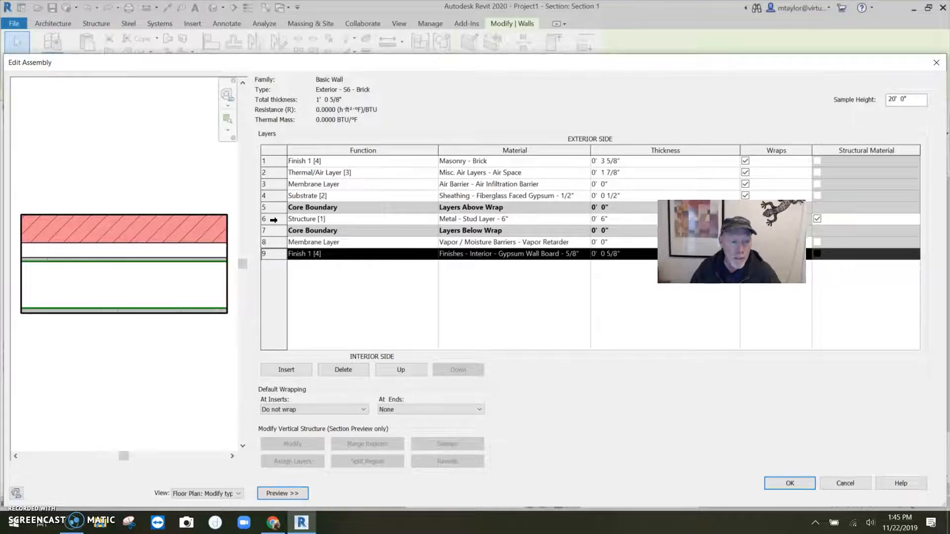
left_click(325, 219)
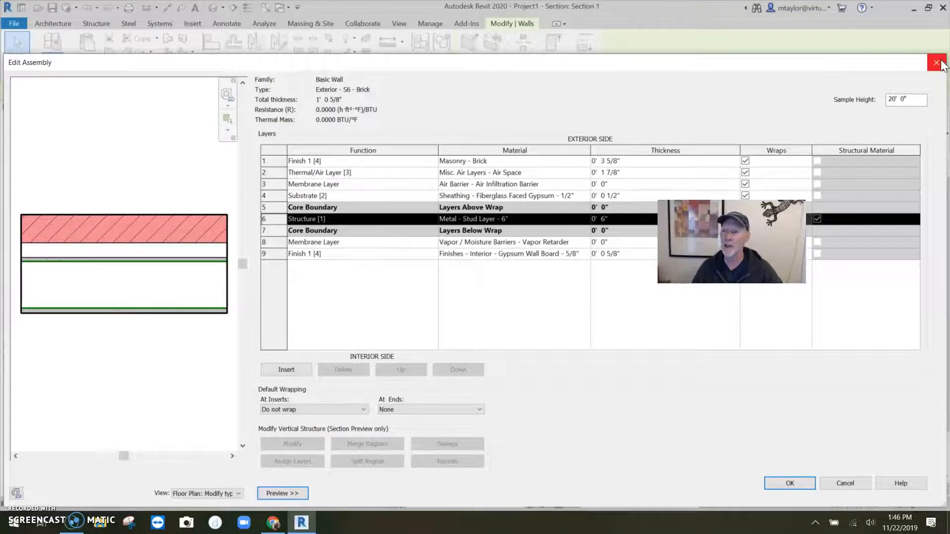
left_click(934, 63)
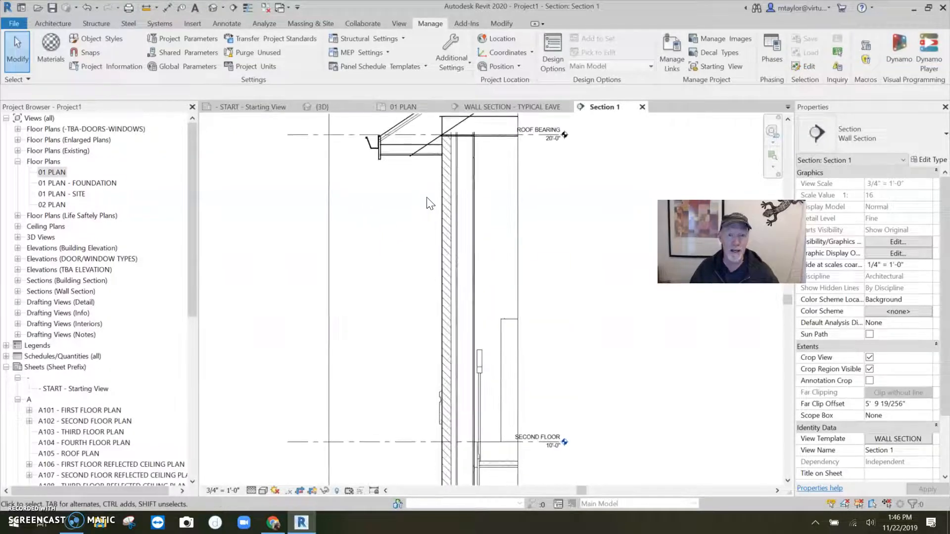
Place material tags for brick veneer, 6" METAL STUD and GROUT beside the wall in Section 1
left_click(227, 23)
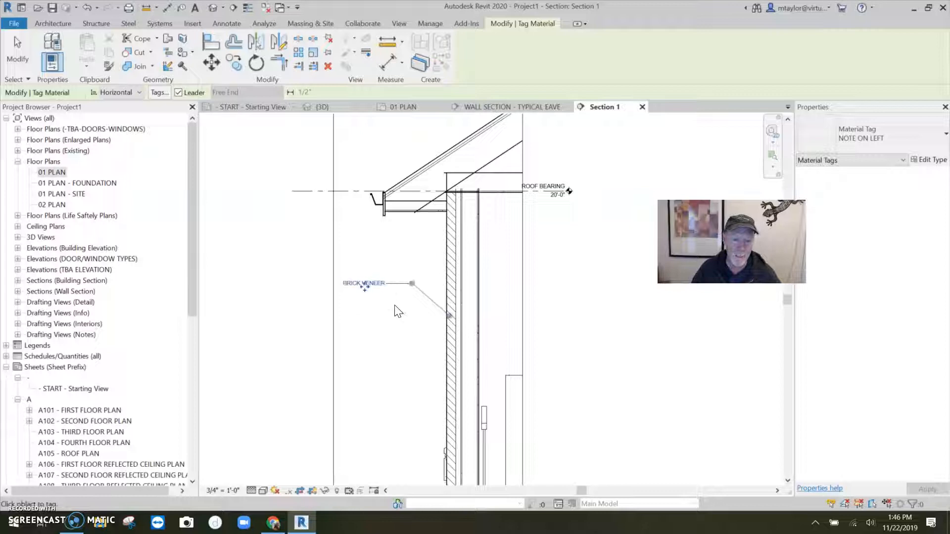
left_click(423, 320)
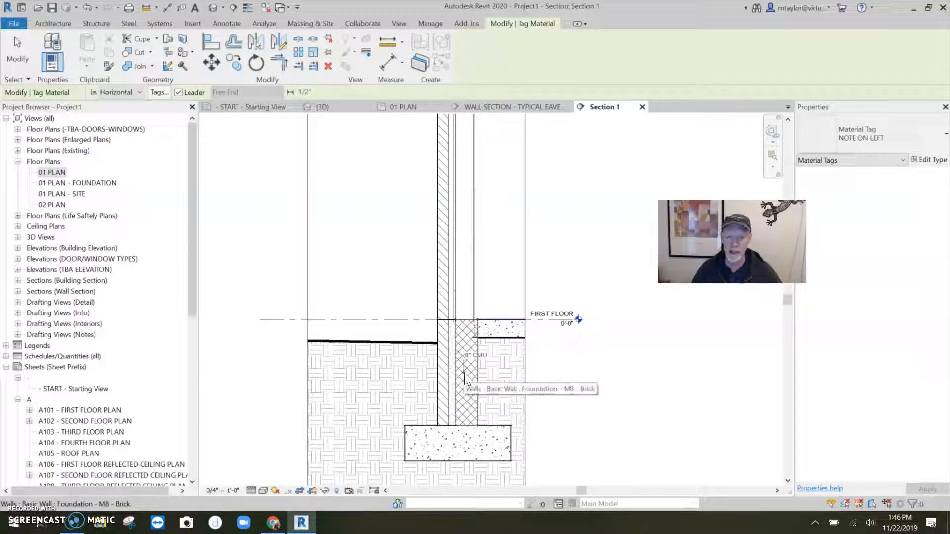
mouse_move(423, 444)
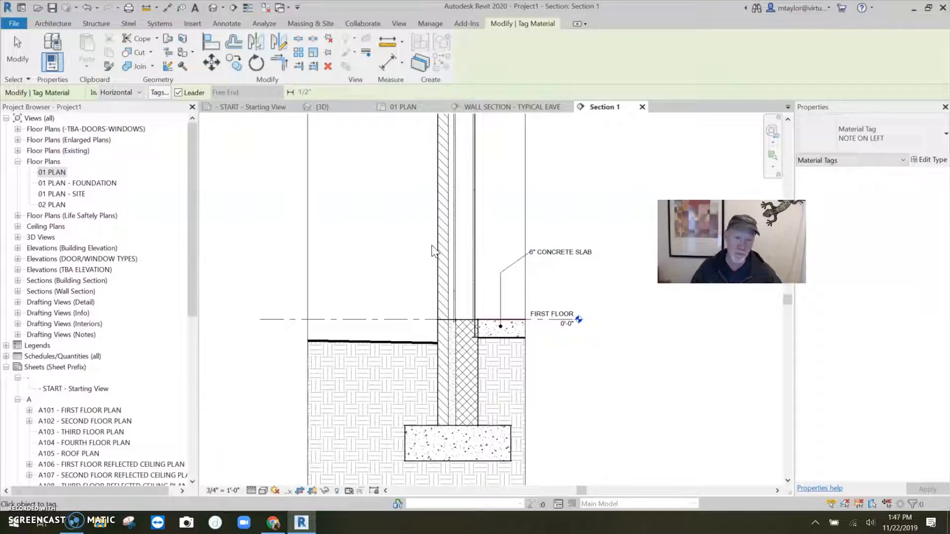
left_click(450, 327)
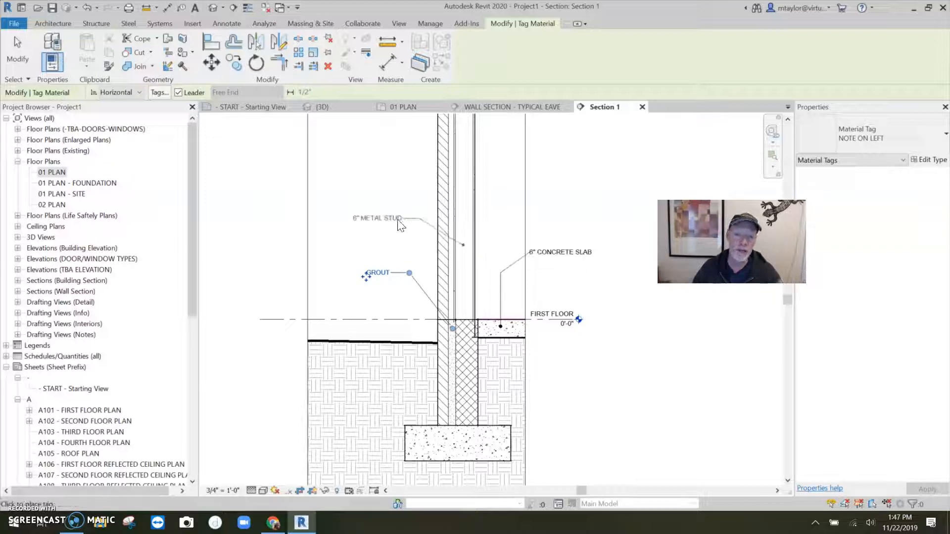
left_click(376, 219)
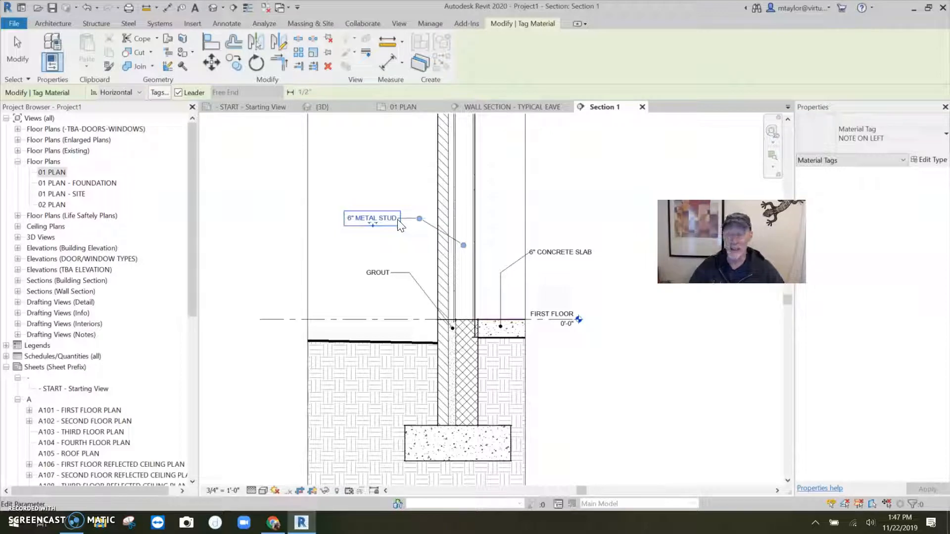
mouse_move(400, 226)
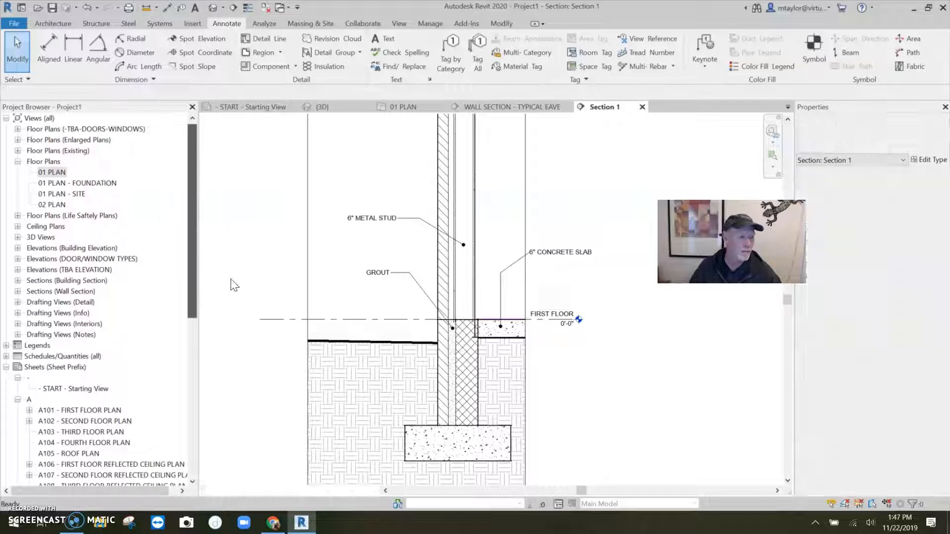
Return via the 01 PLAN tab to the fully tagged WALL SECTION - TYPICAL EAVE view
left_click(401, 107)
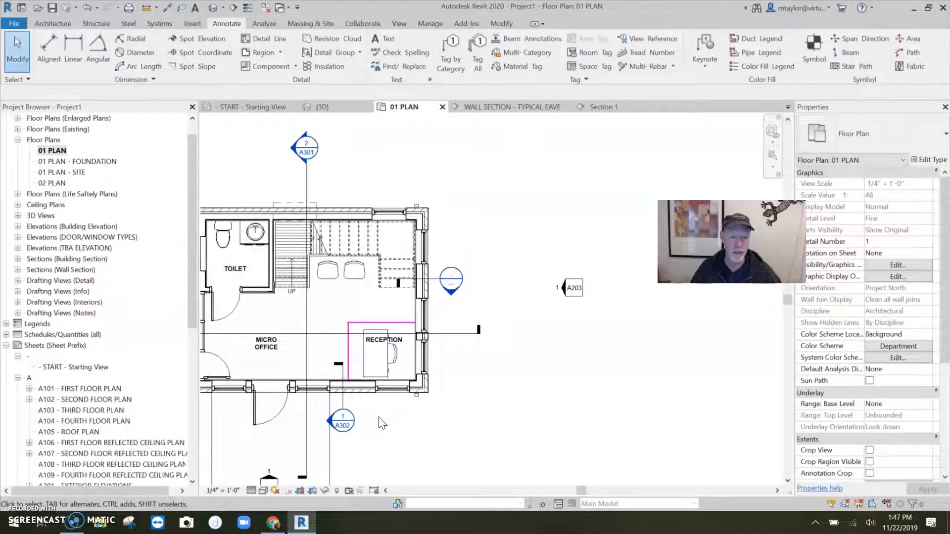
left_click(513, 107)
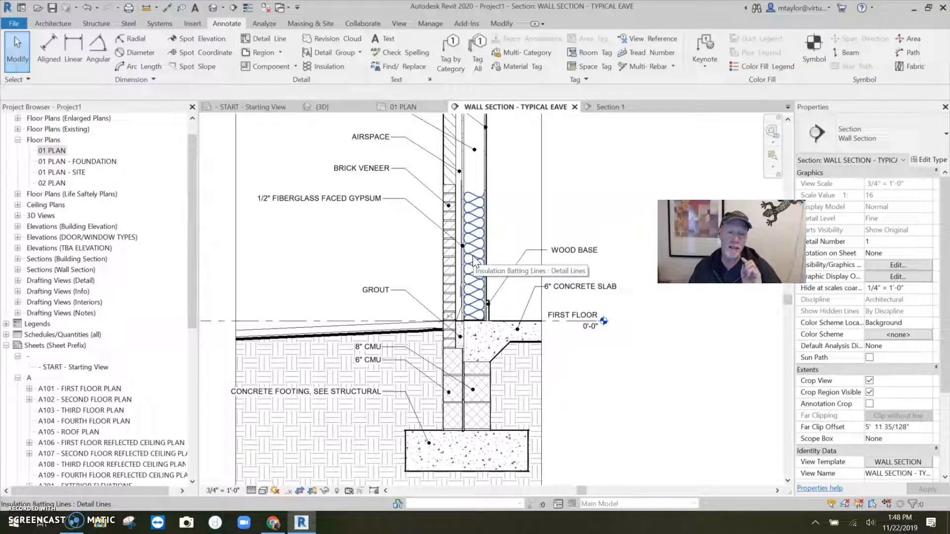
mouse_move(544, 249)
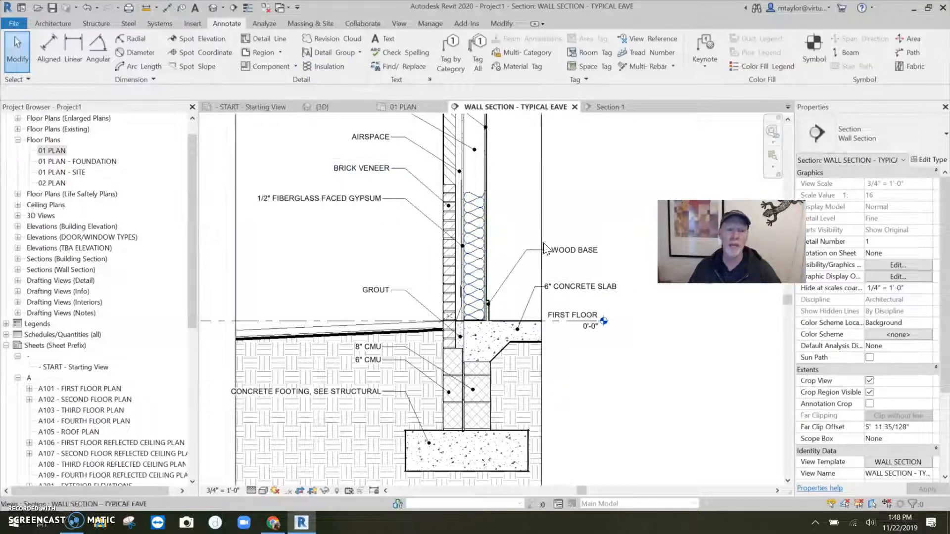
mouse_move(564, 217)
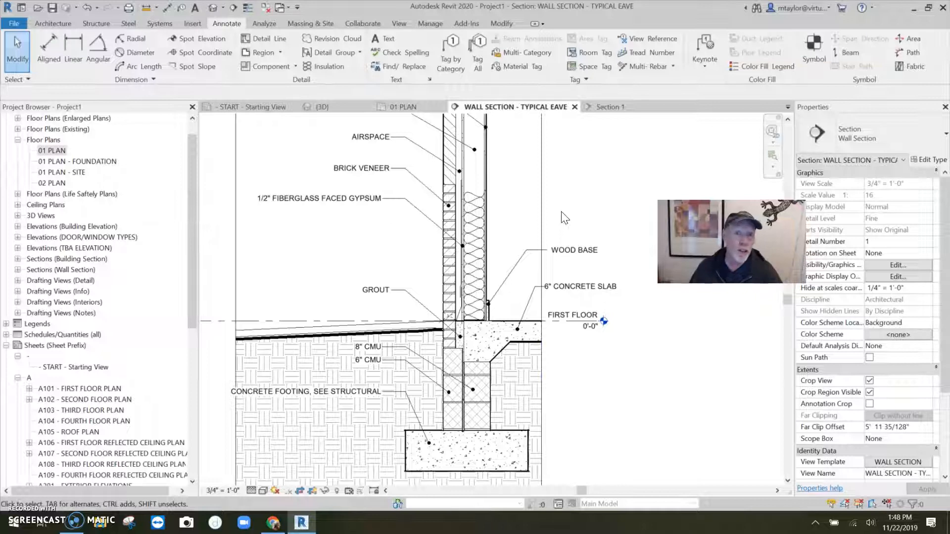